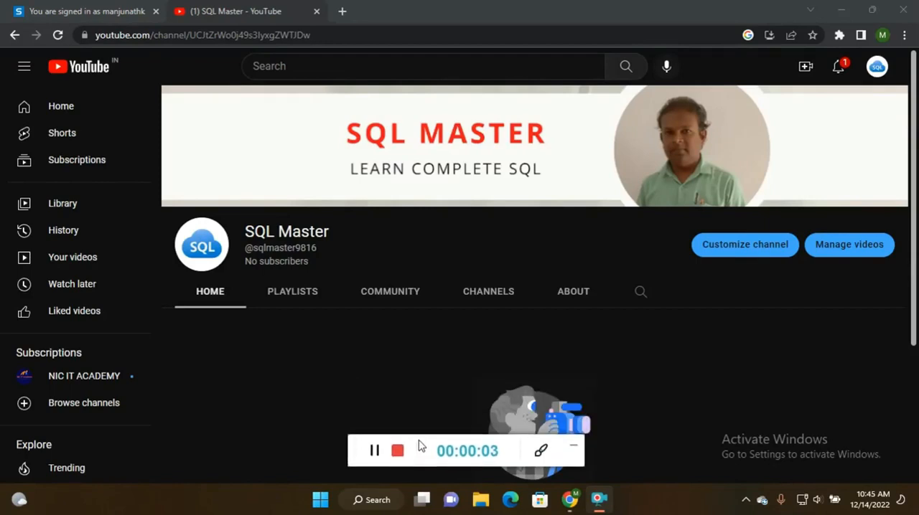
mouse_move(492, 346)
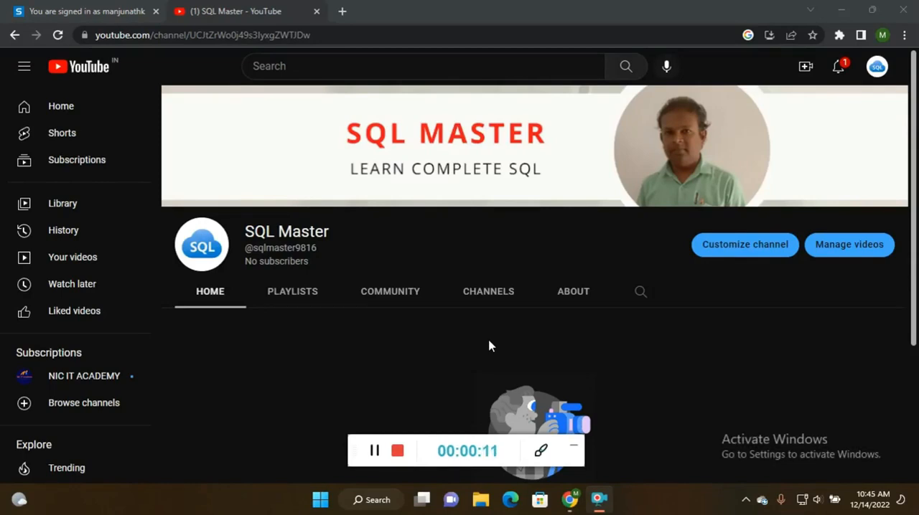
mouse_move(842, 121)
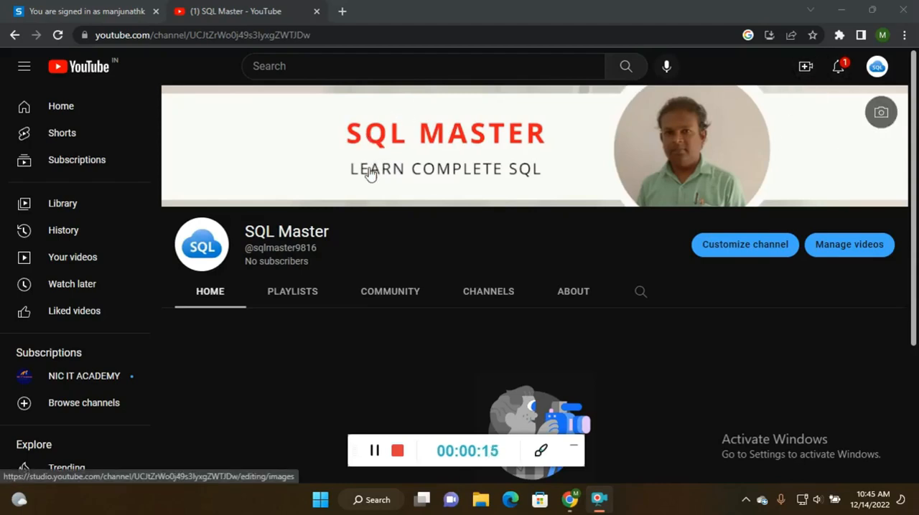
mouse_move(512, 194)
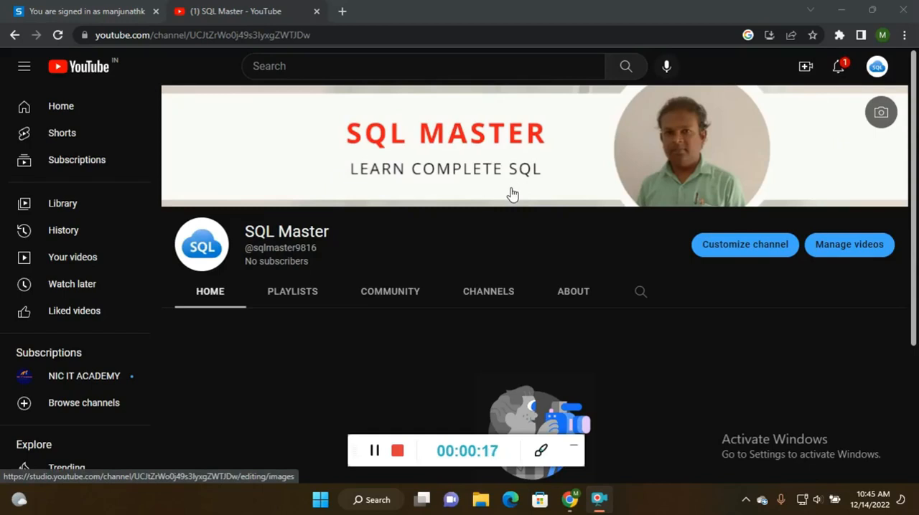
mouse_move(452, 257)
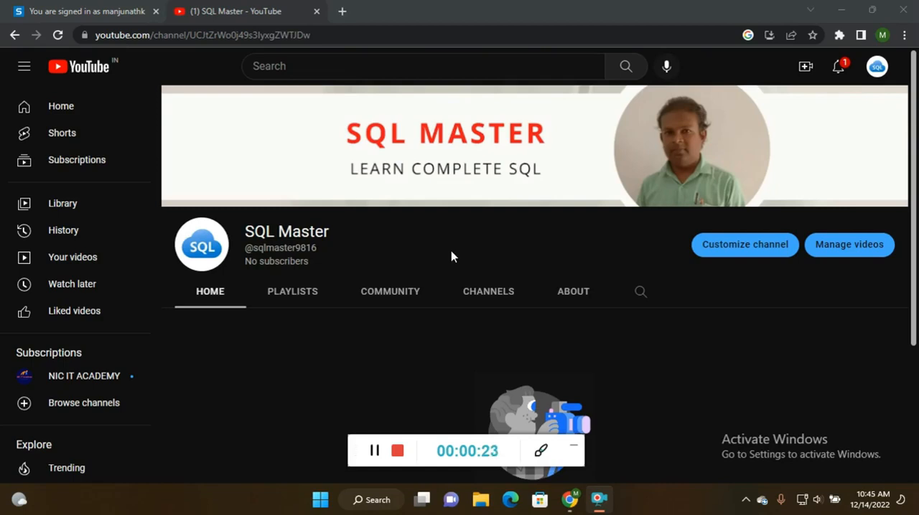
mouse_move(455, 262)
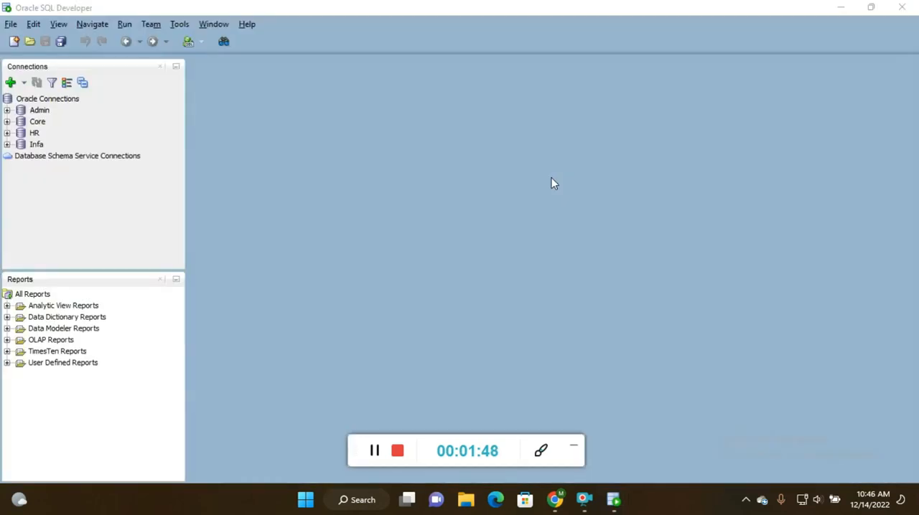
mouse_move(230, 164)
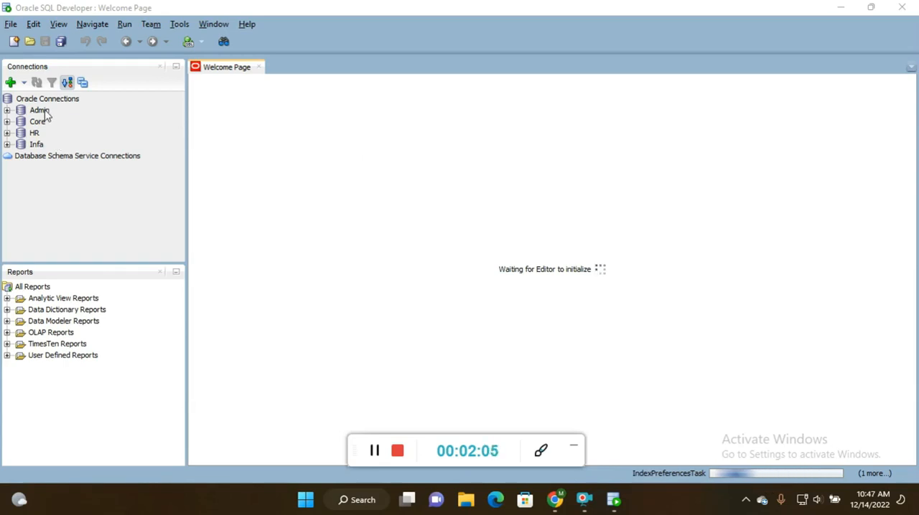
mouse_move(14, 110)
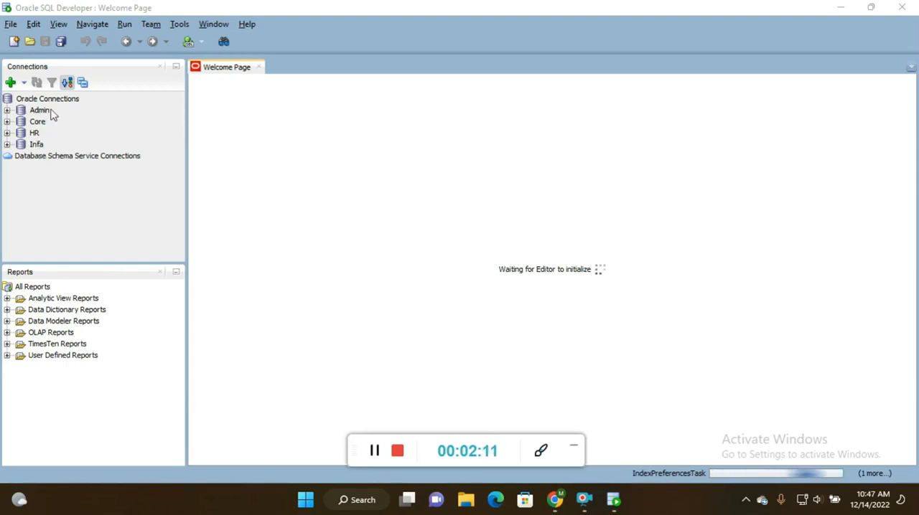
- Expand the Admin connection and collapse it again while the Welcome Page loads
left_click(7, 110)
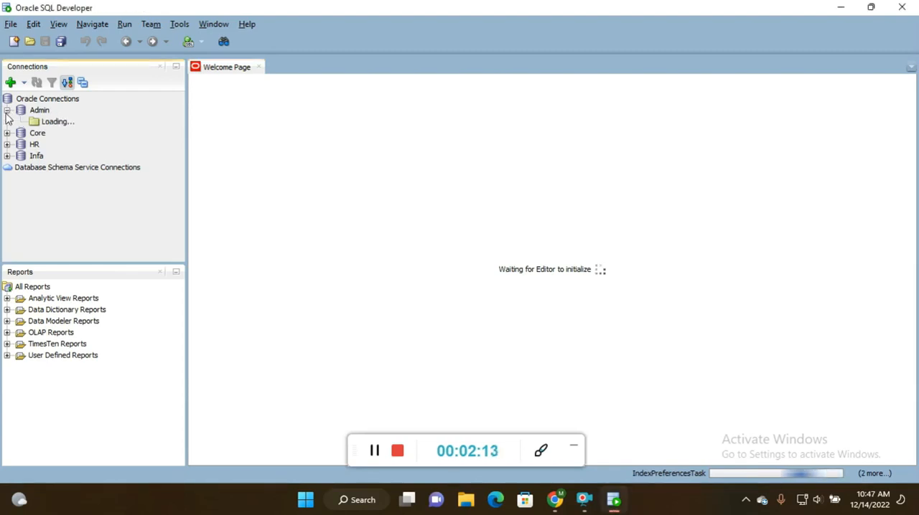
left_click(7, 110)
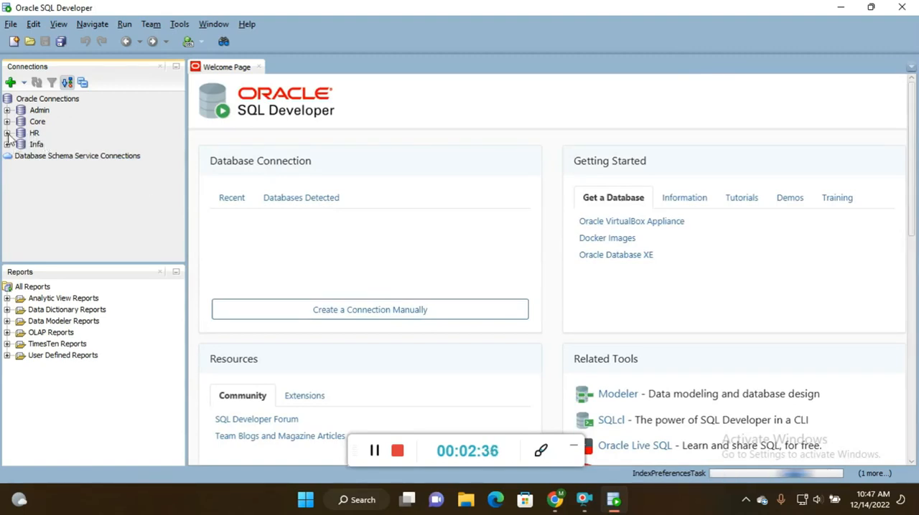
mouse_move(33, 141)
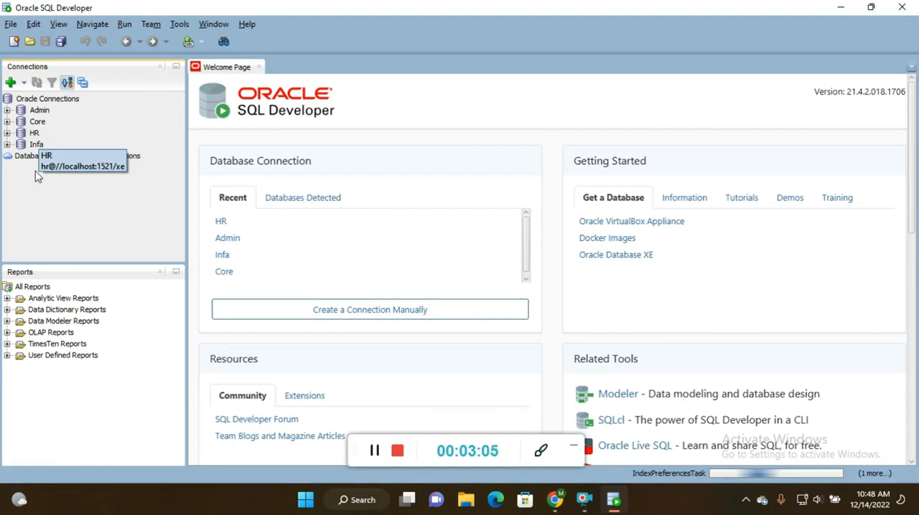
double_click(33, 133)
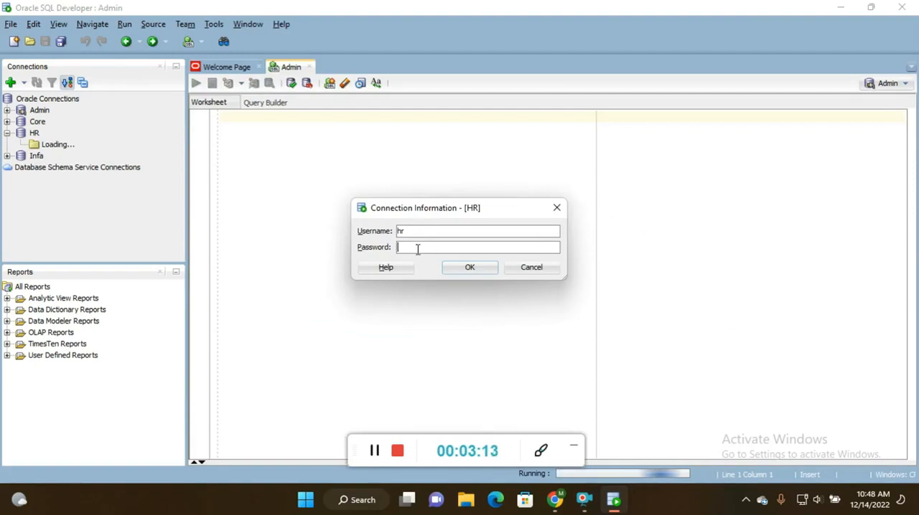
type("hr")
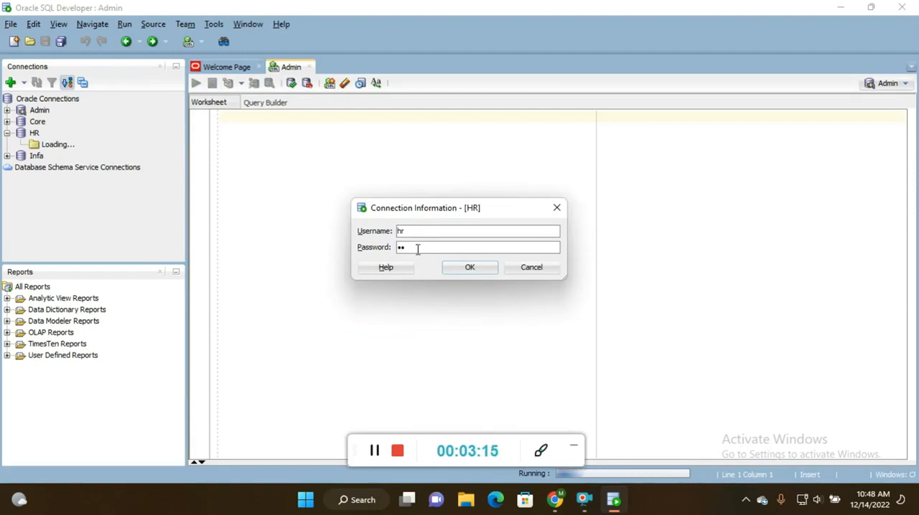
left_click(469, 267)
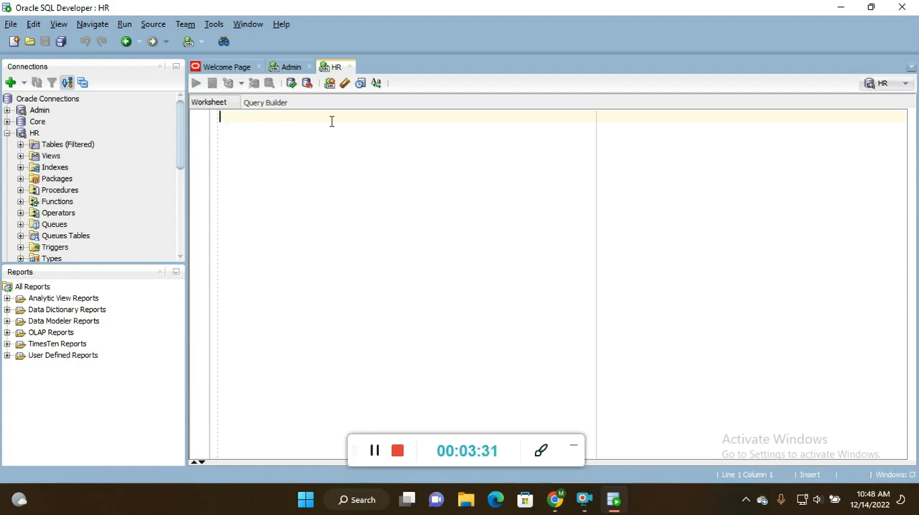
- Run select * from employees; to list all 50 employee rows
type("select")
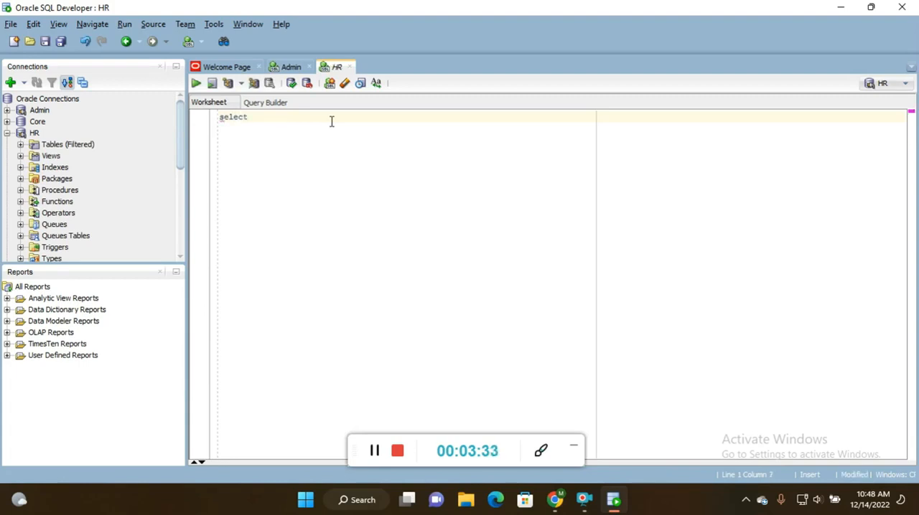
type("* from e")
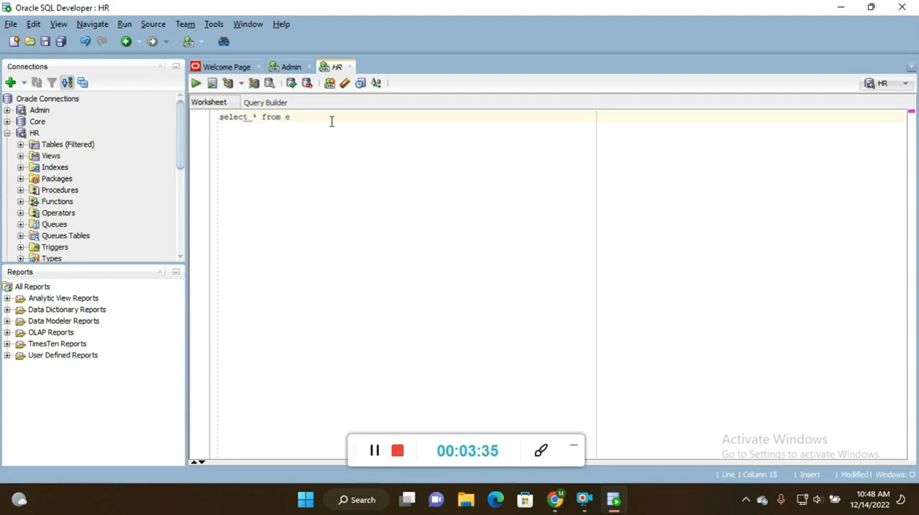
type("mployees")
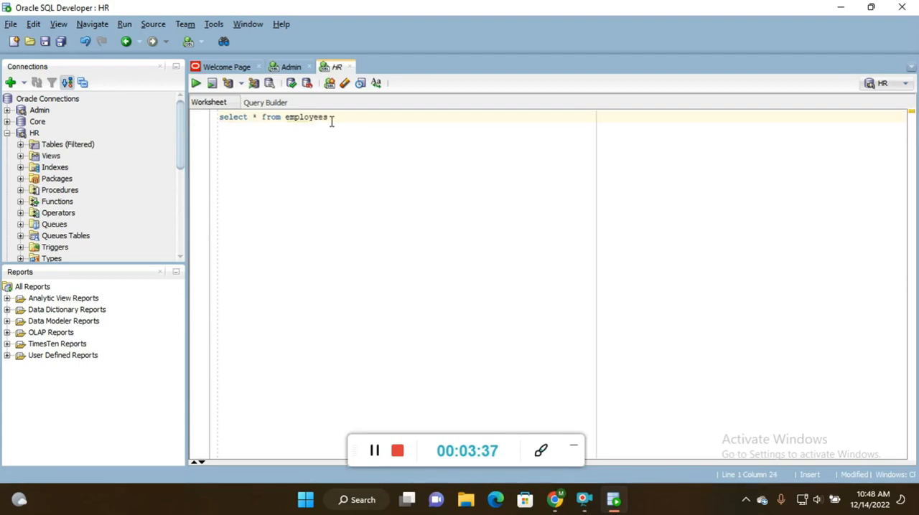
type(";")
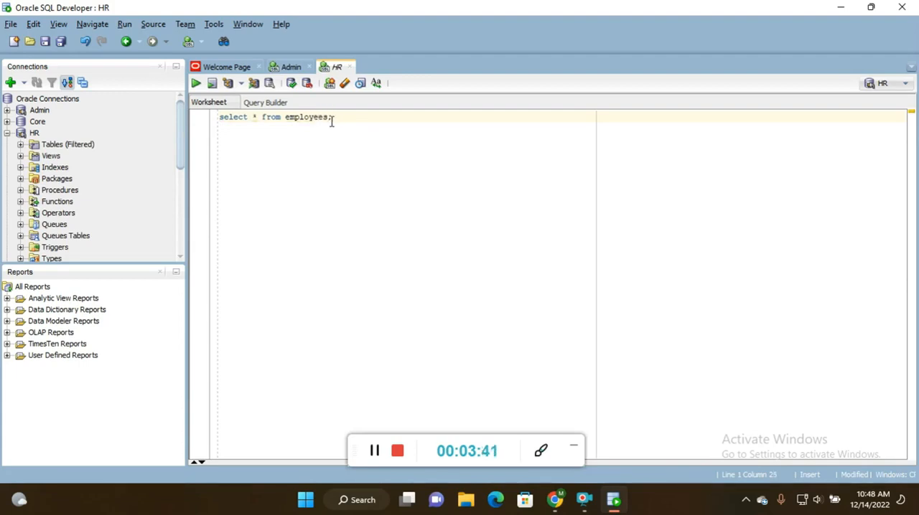
left_click(196, 82)
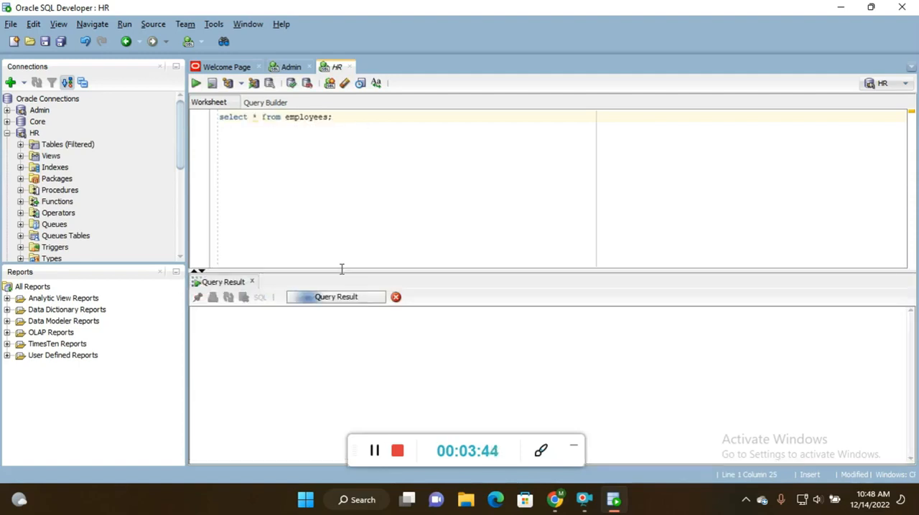
left_click(196, 83)
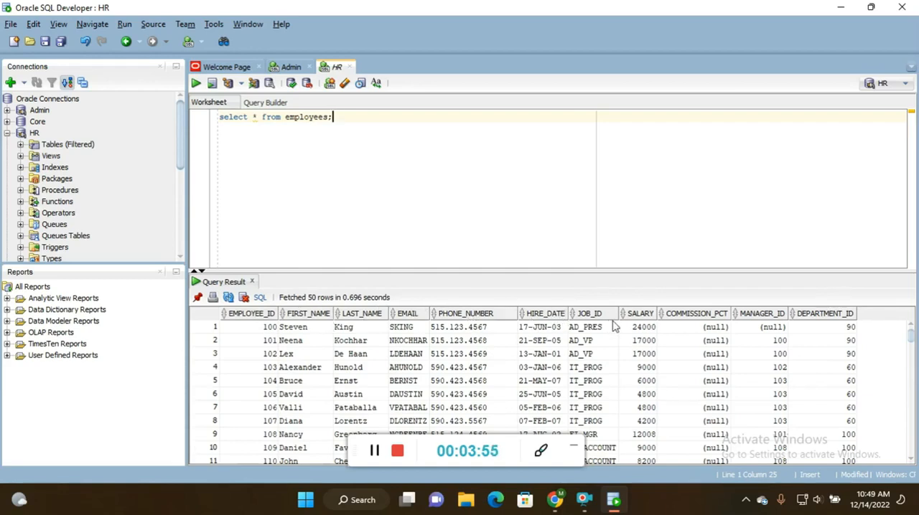
mouse_move(700, 327)
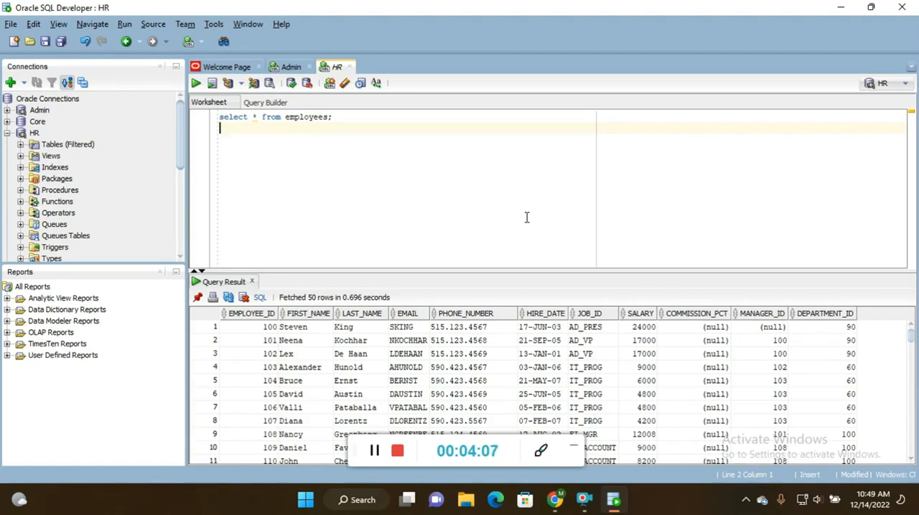
- Type the outer query selecting distinct salary from employees E1 where
type("select")
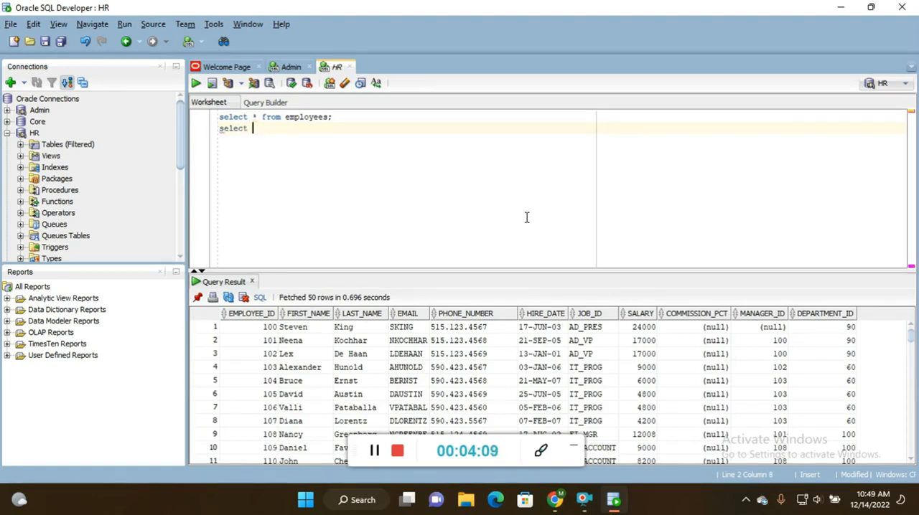
type("distinct salary from")
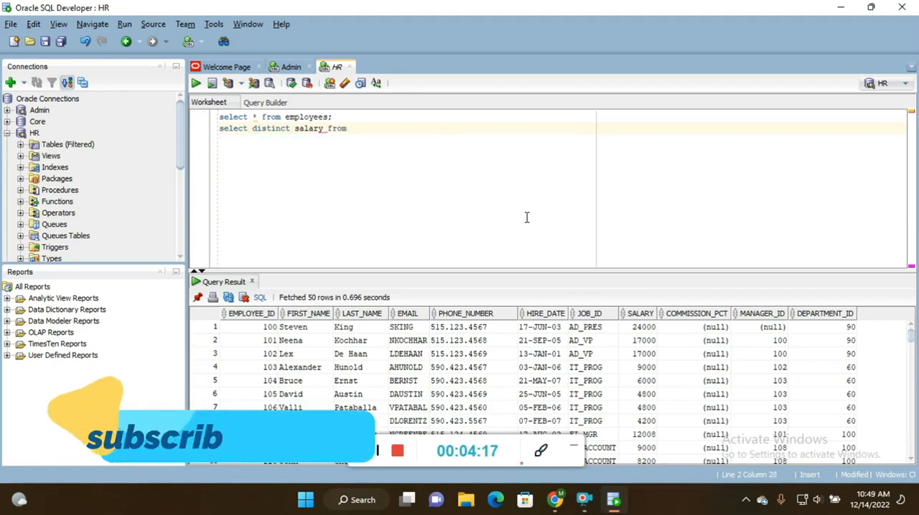
type("employyes")
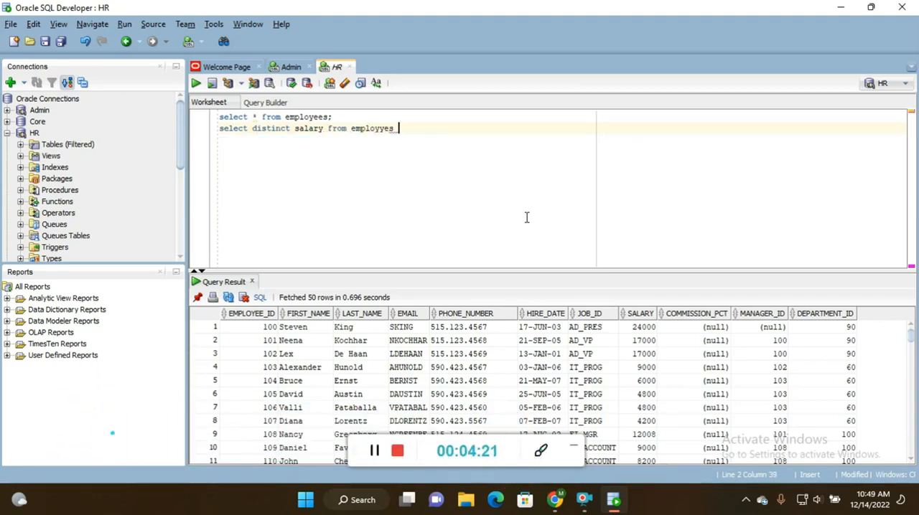
key("BackSpace")
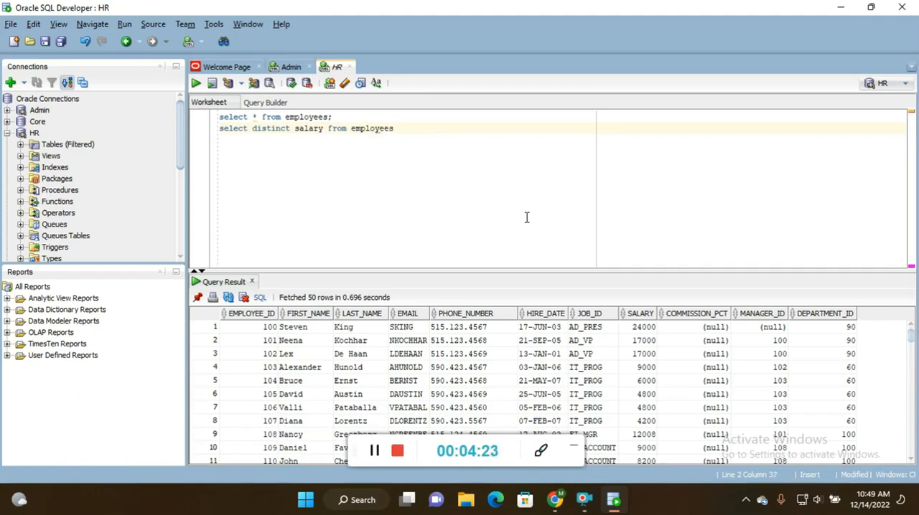
type("E1")
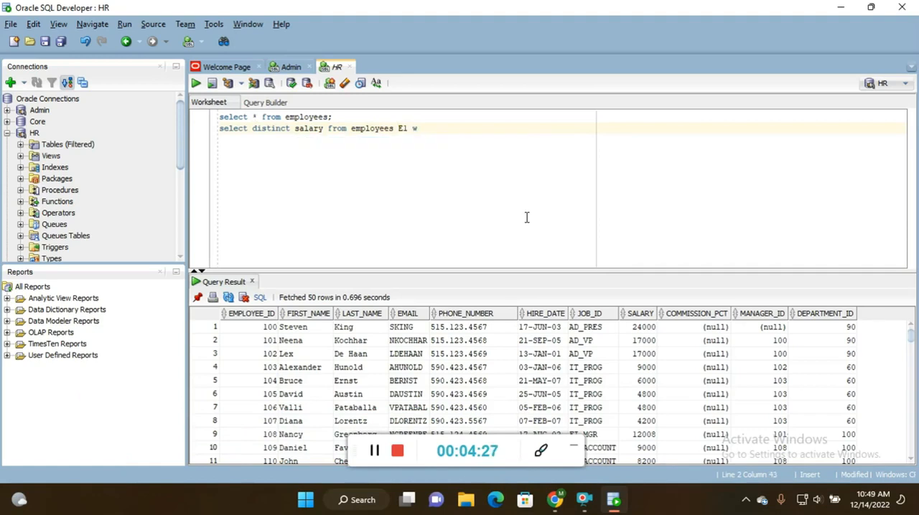
type("where")
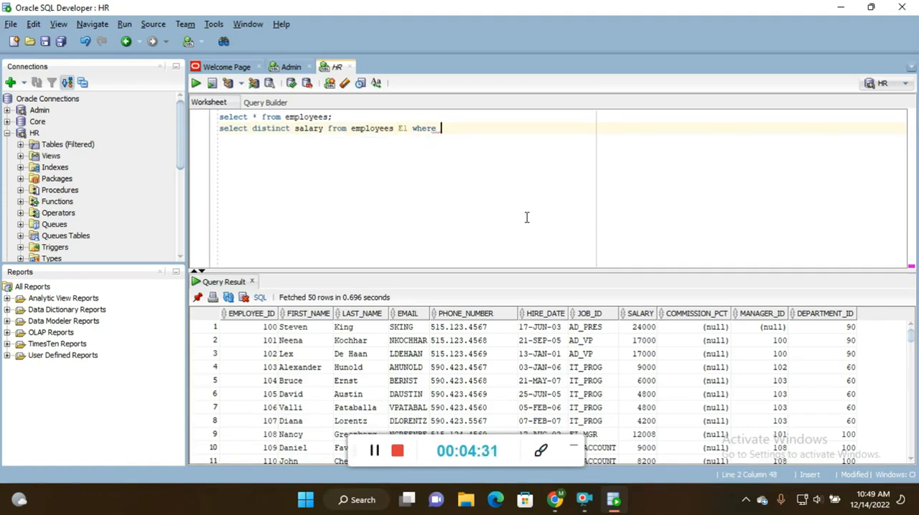
- Begin the condition 3=(select count(distinct salary) from employees E
type("3")
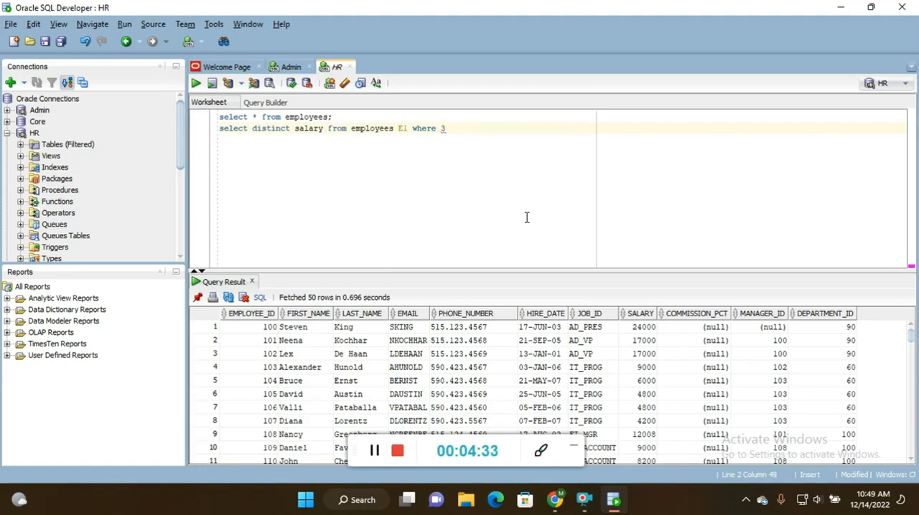
type("=")
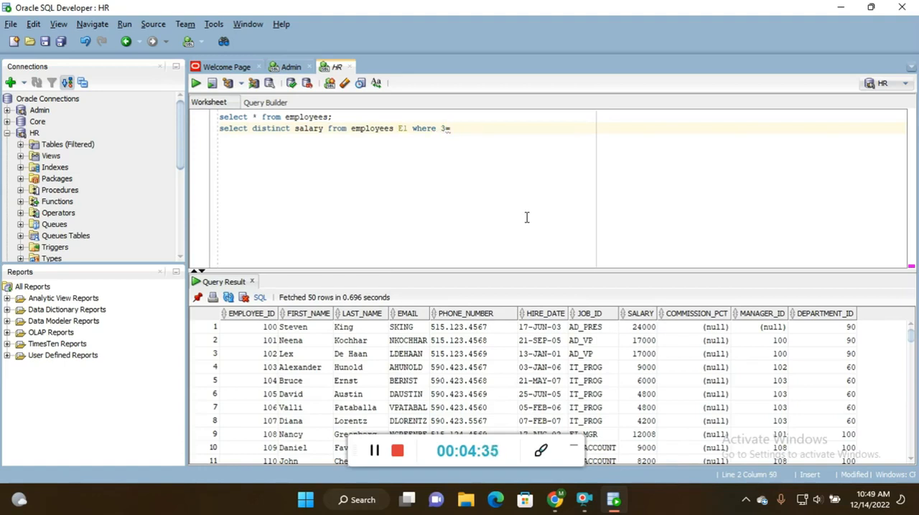
type("(")
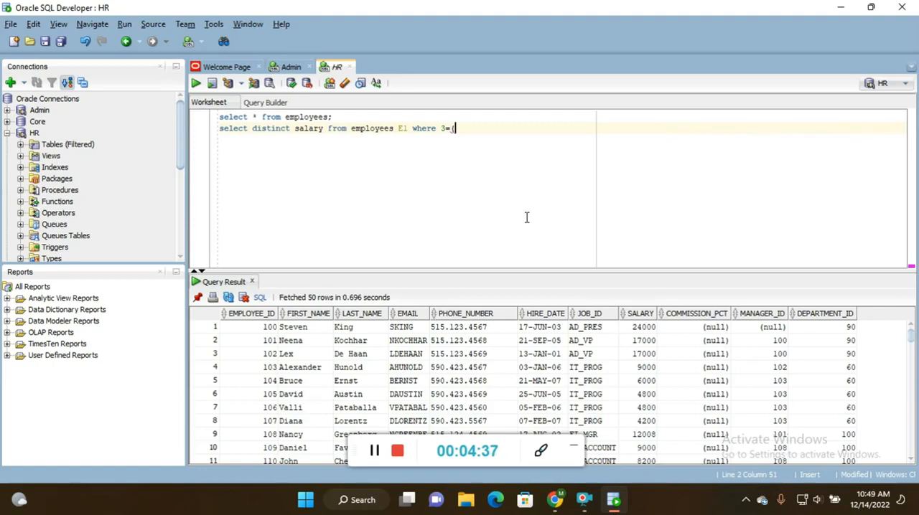
type("select")
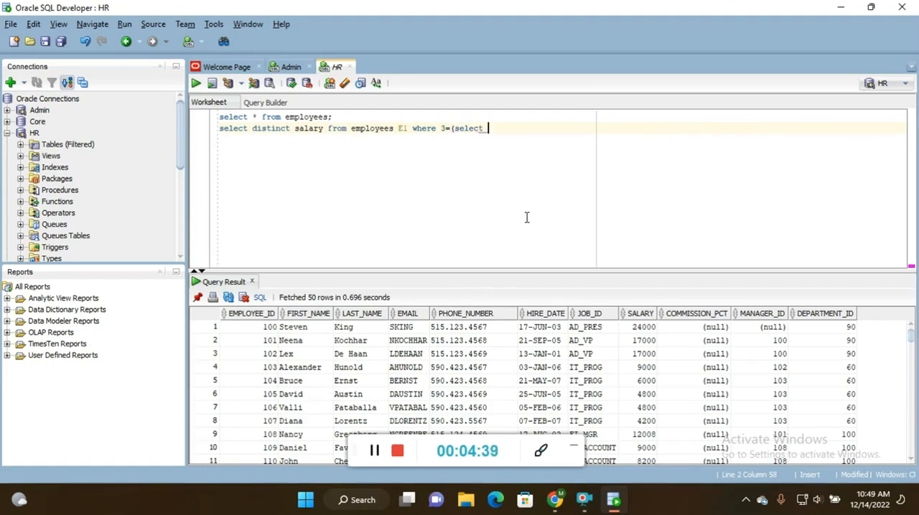
type("count")
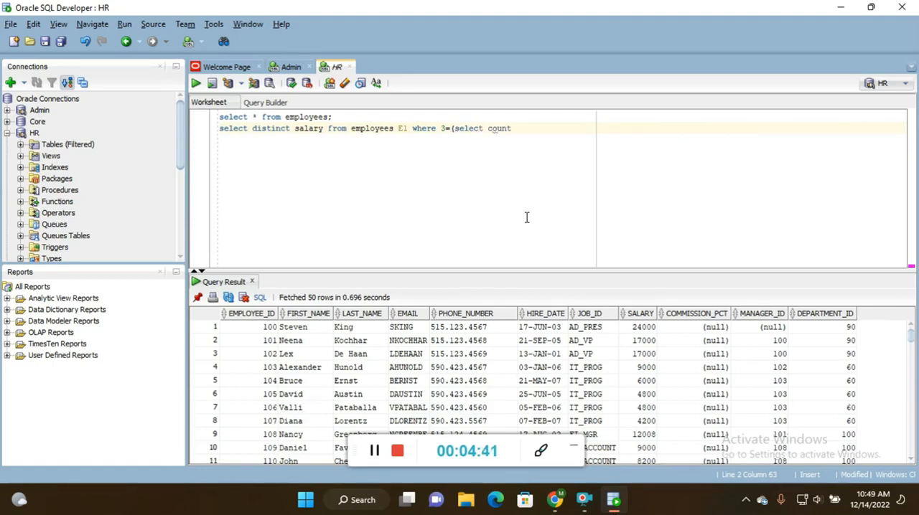
type("(distin")
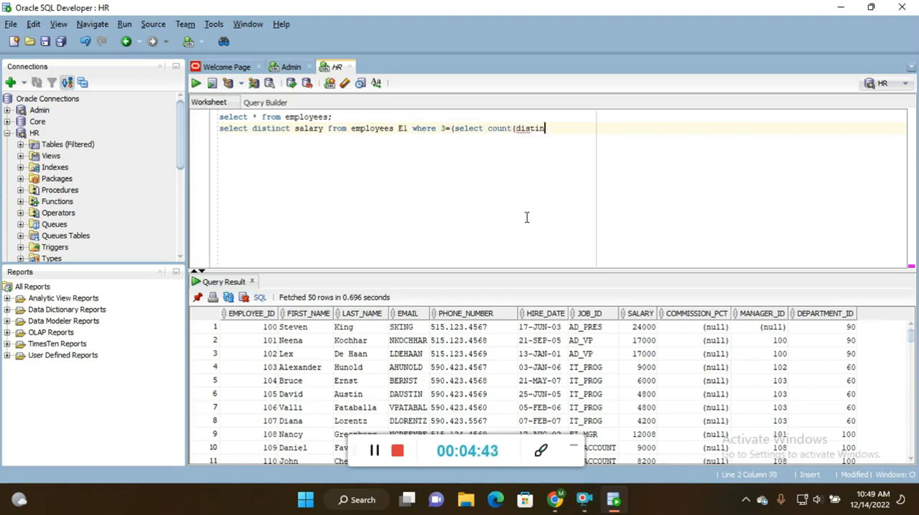
type("_sala")
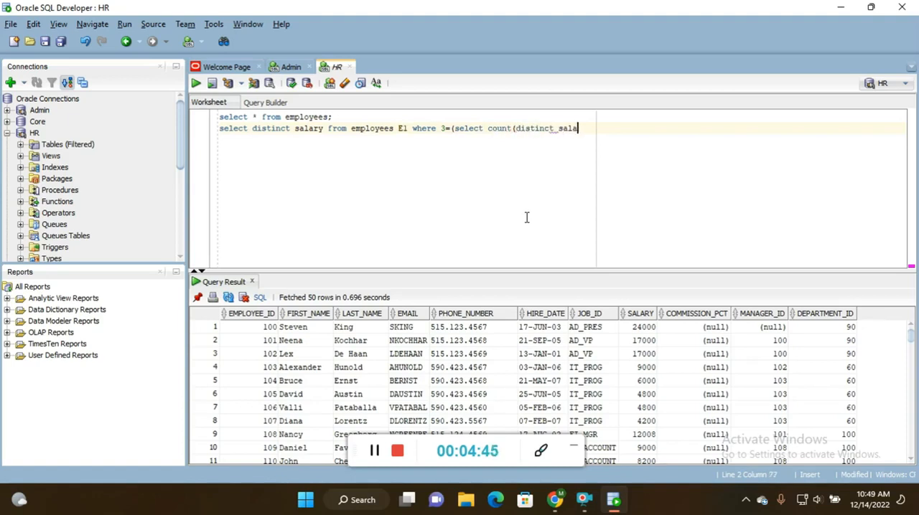
type("ry)")
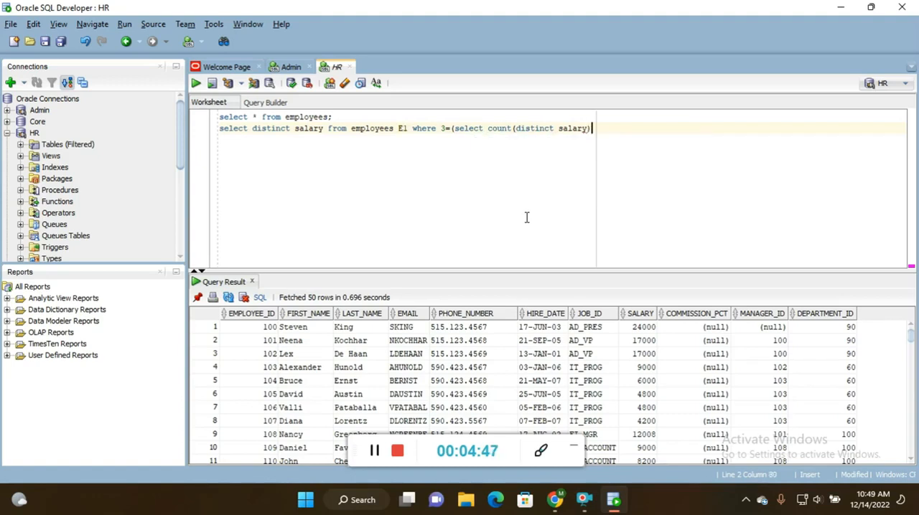
type(")")
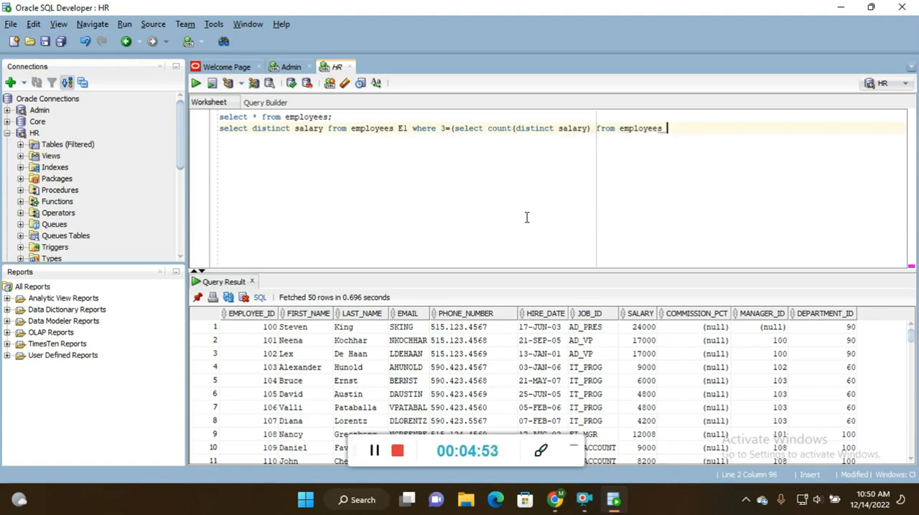
type("E")
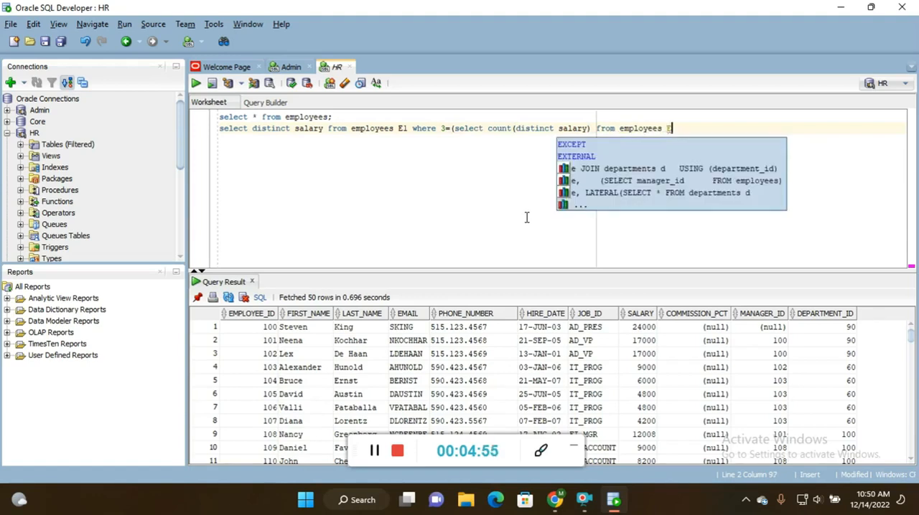
- Complete the subquery as employees E2 where E1.salary<=E2.salary)
type("2")
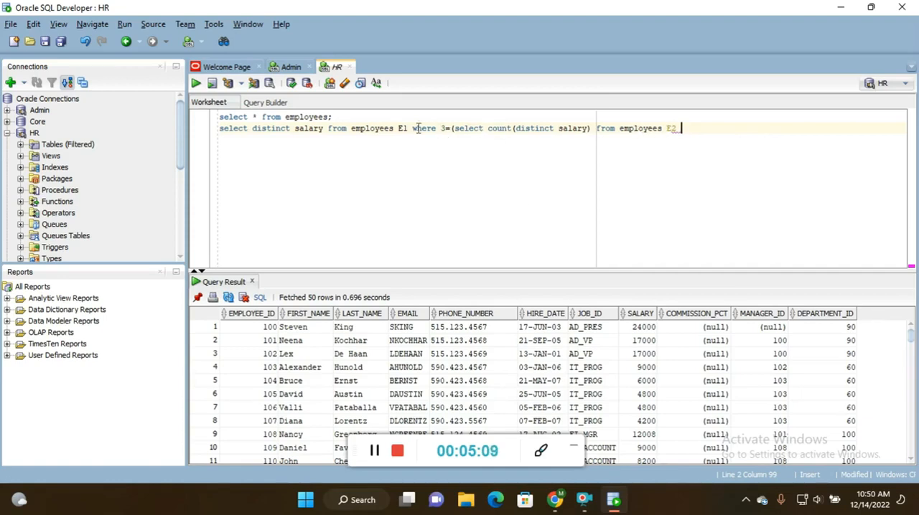
mouse_move(385, 172)
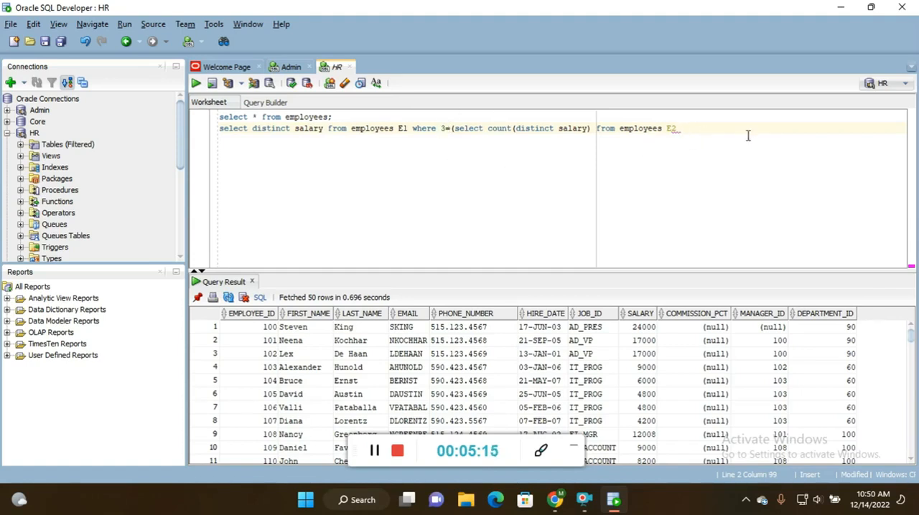
type("where")
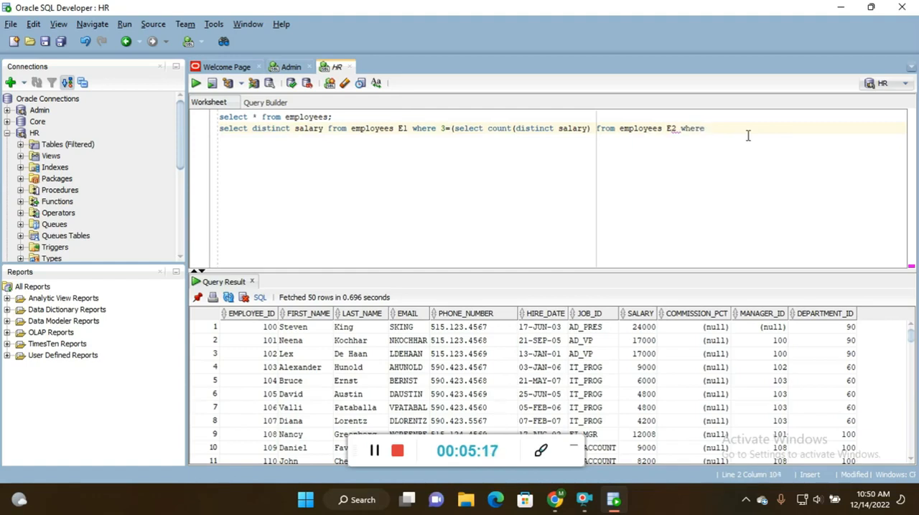
type("E1.salary")
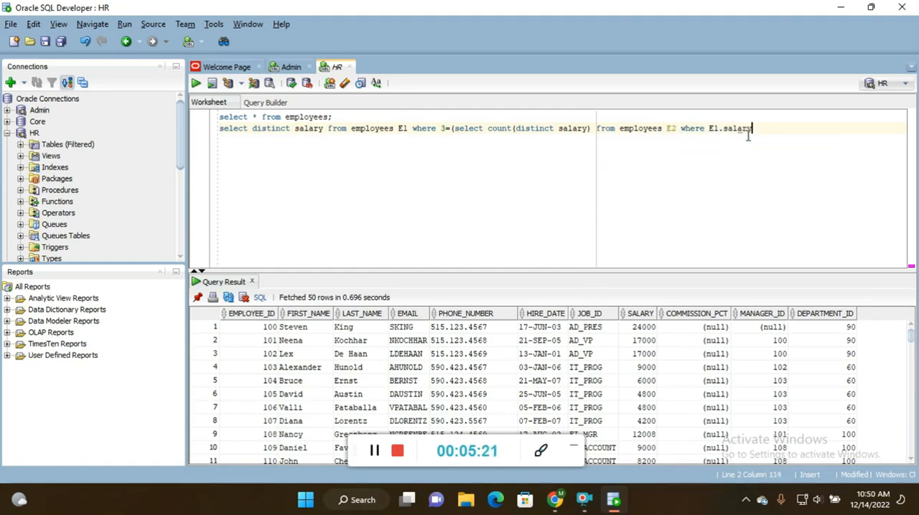
type("<=")
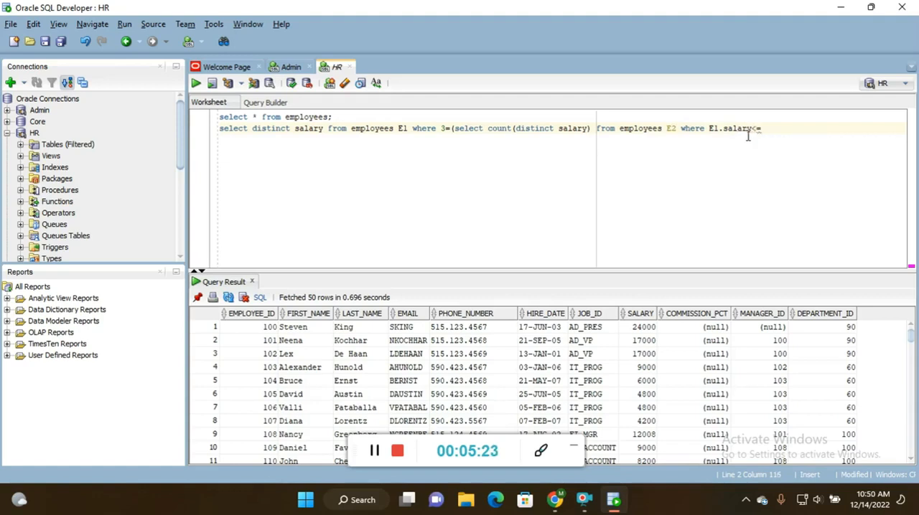
type("E2.sala")
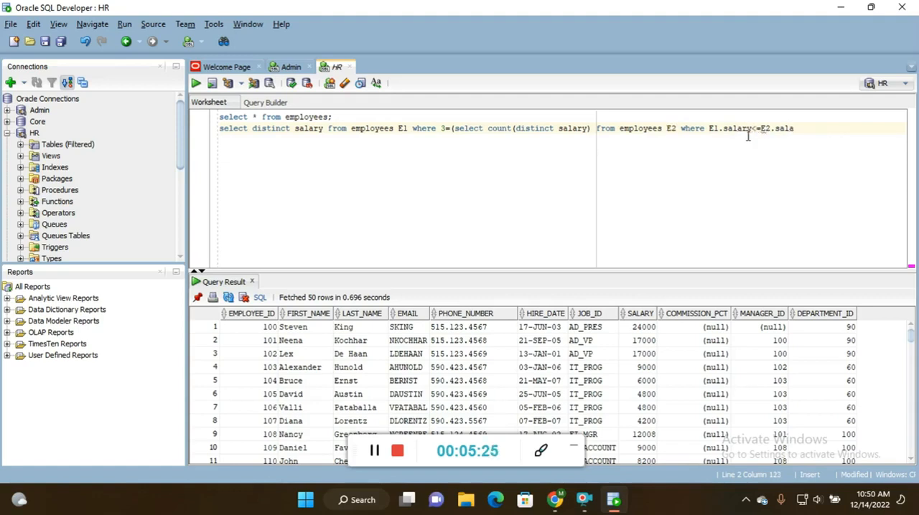
type("ry);")
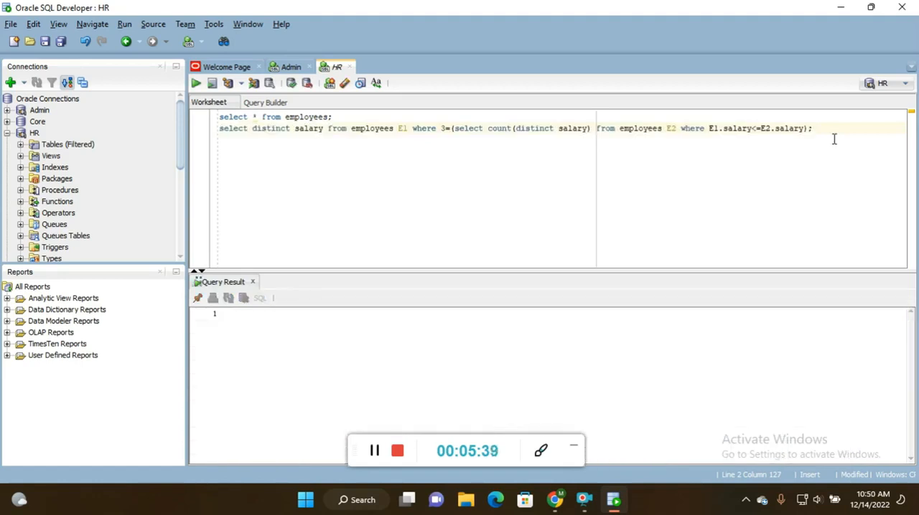
- Run the query returning salary 14000, then highlight parts of the query
left_click(195, 82)
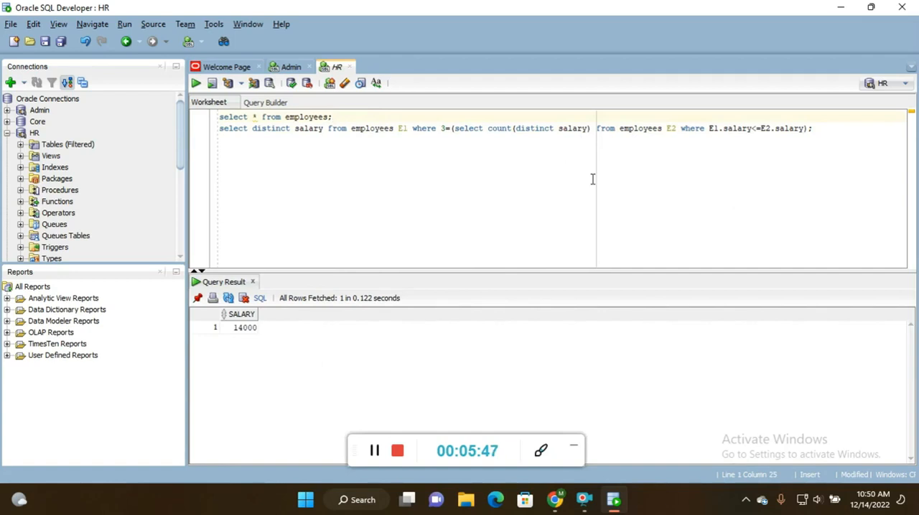
mouse_move(598, 195)
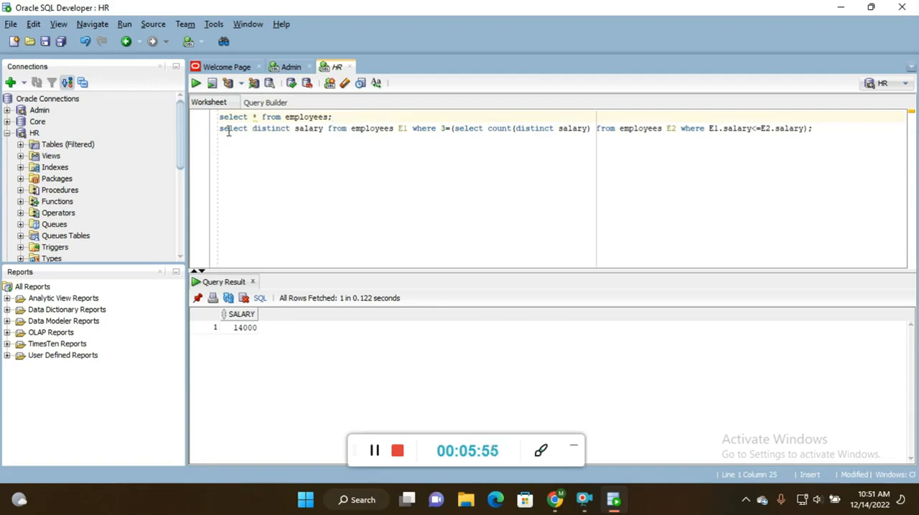
left_click_drag(219, 128, 347, 128)
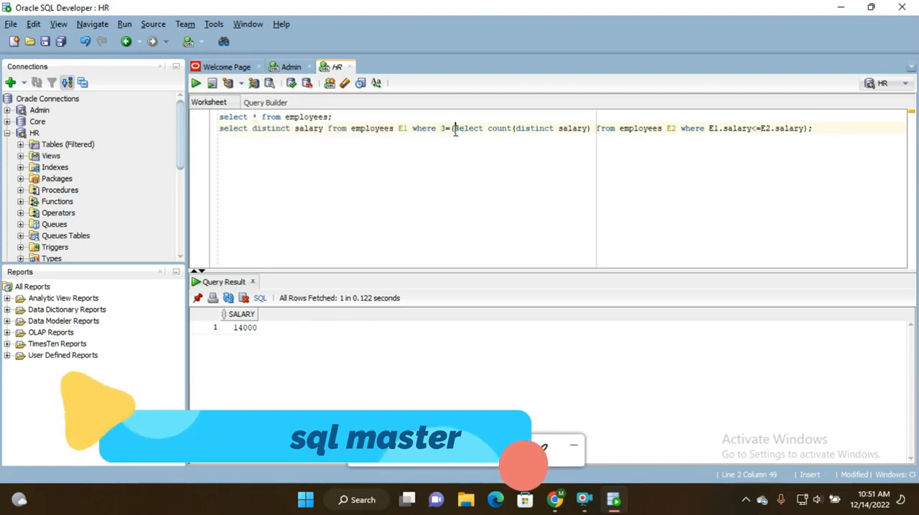
left_click_drag(454, 128, 615, 128)
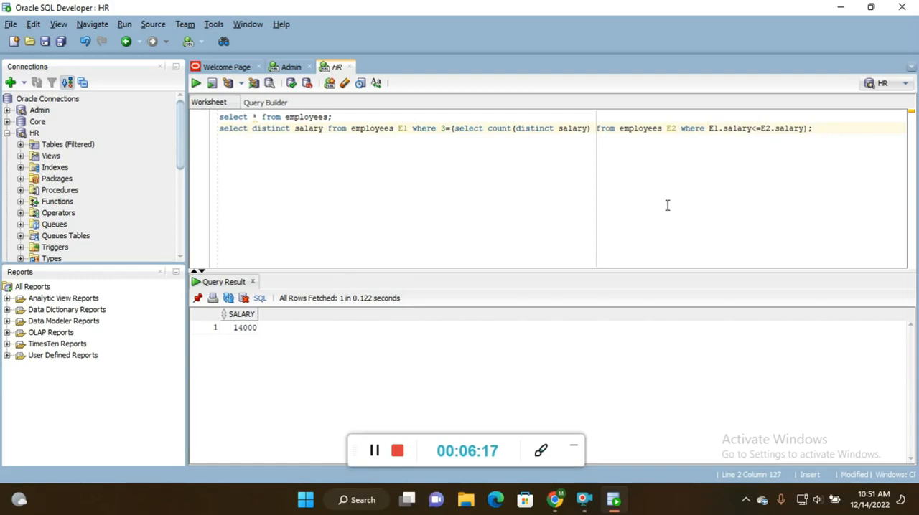
mouse_move(488, 172)
type("5")
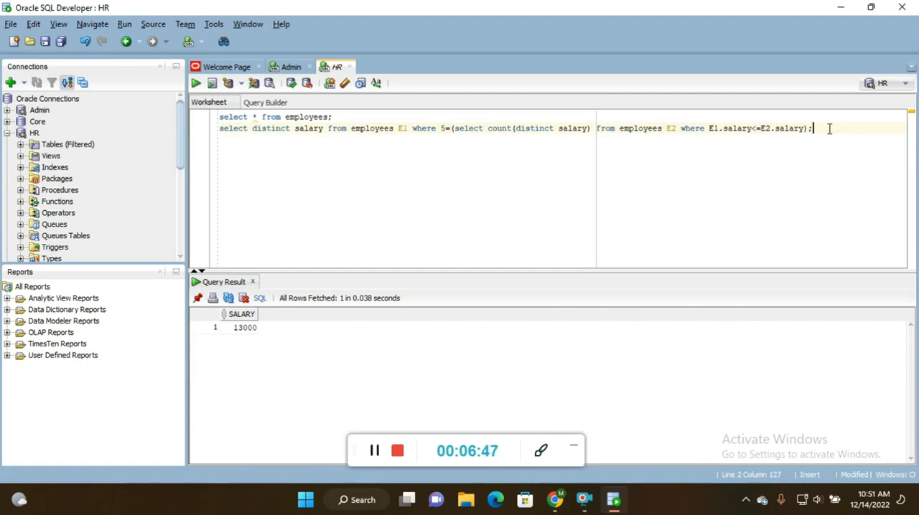
mouse_move(816, 137)
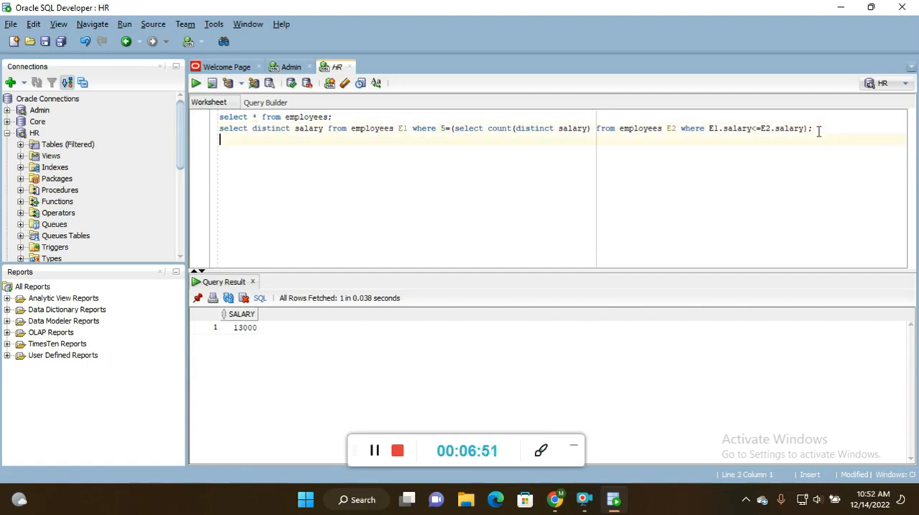
mouse_move(600, 189)
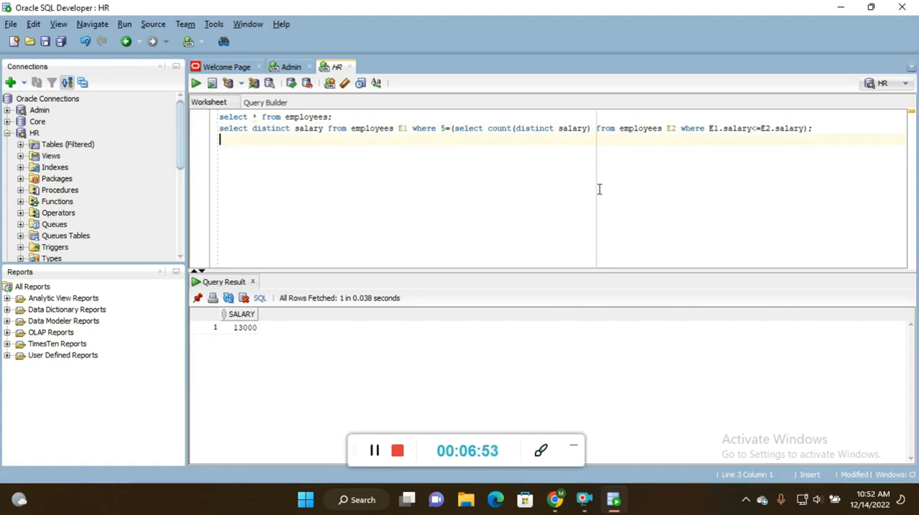
mouse_move(583, 194)
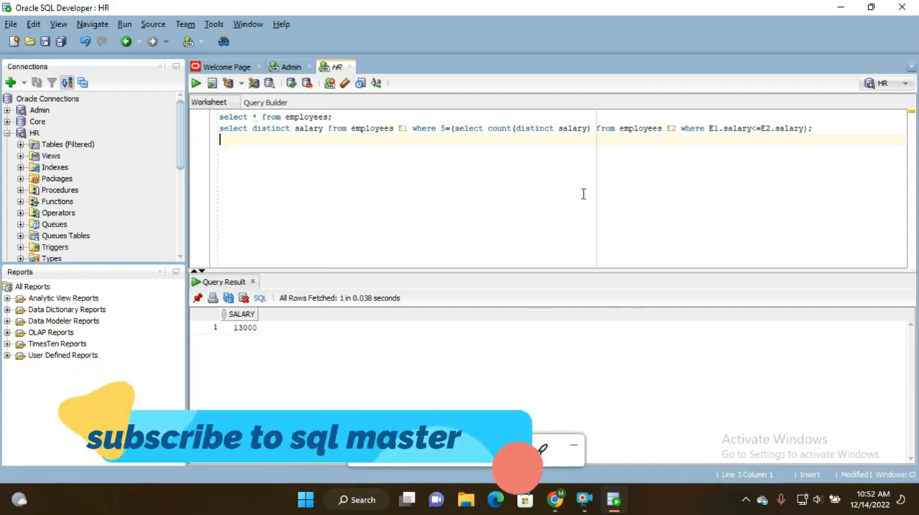
left_click(822, 128)
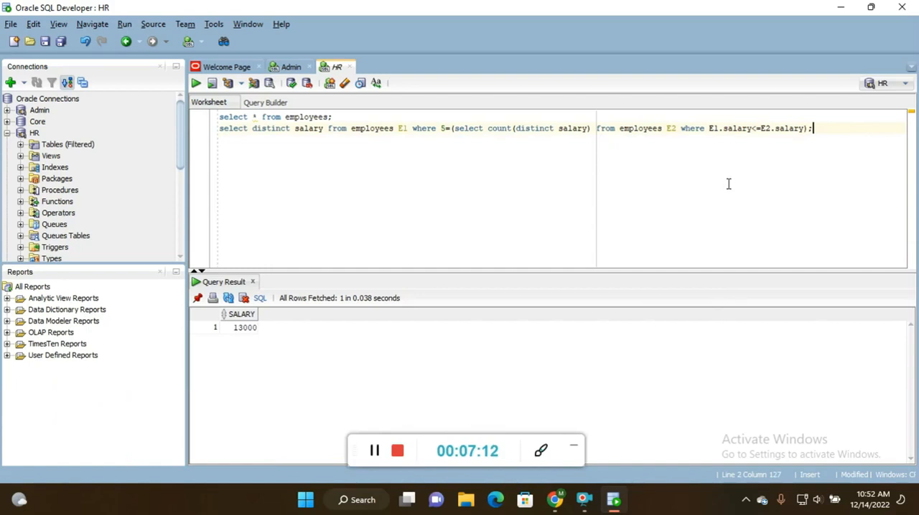
mouse_move(736, 194)
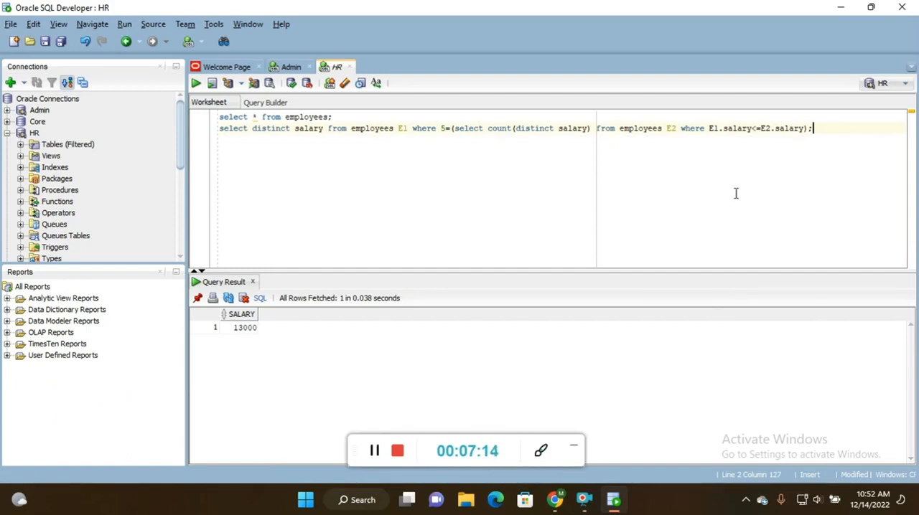